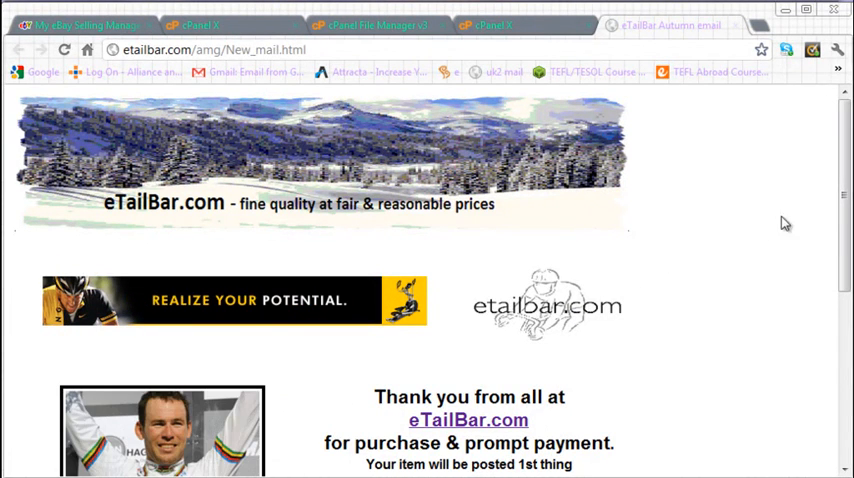
Open the autumn email's page source in a new Chrome tab and select its HTML code.
scroll(down, 3)
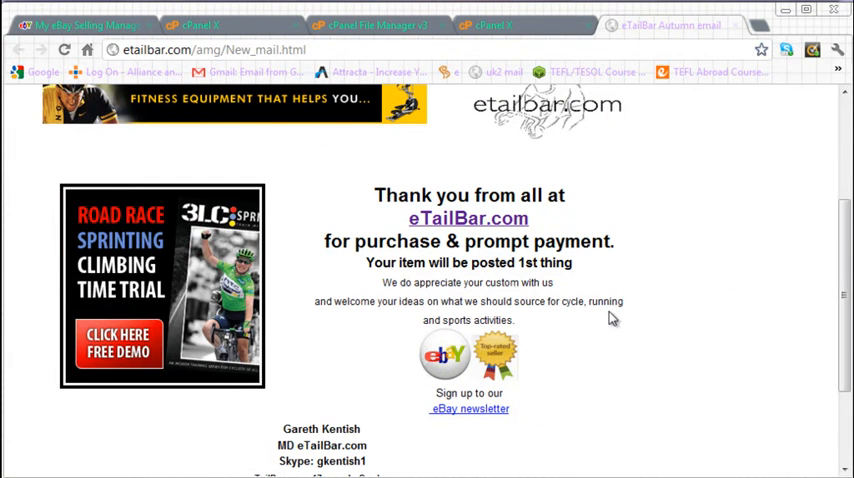
scroll(down, 3)
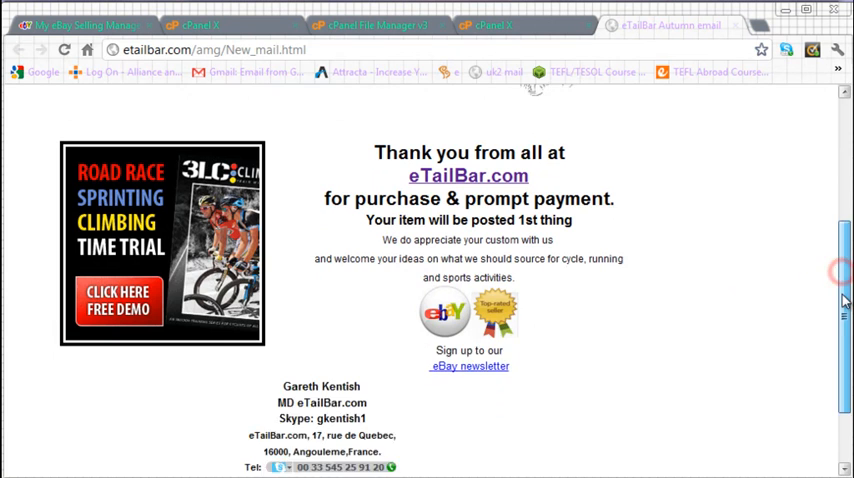
scroll(down, 3)
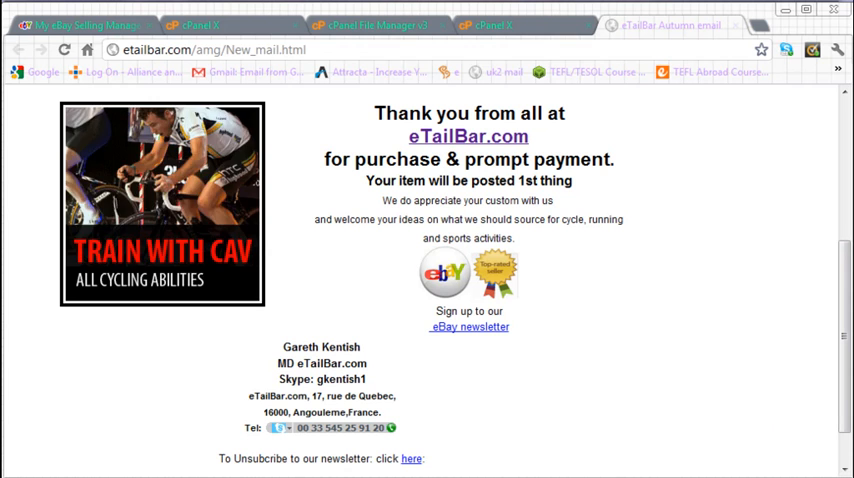
mouse_move(693, 376)
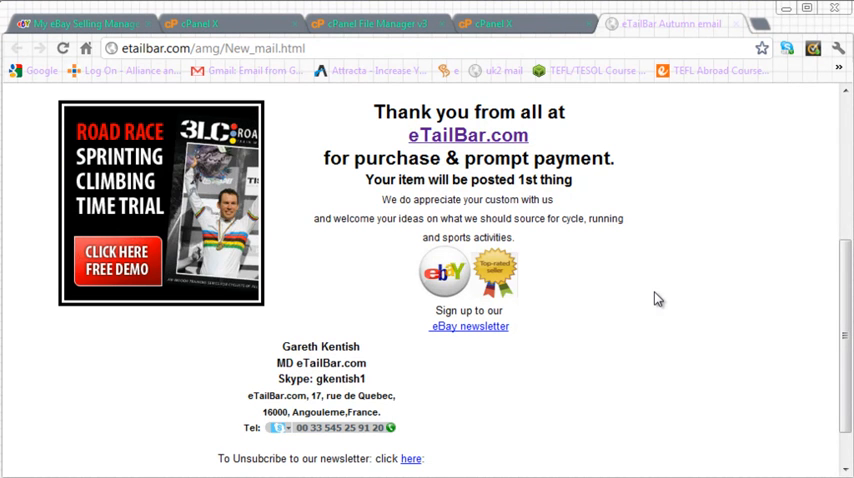
right_click(658, 298)
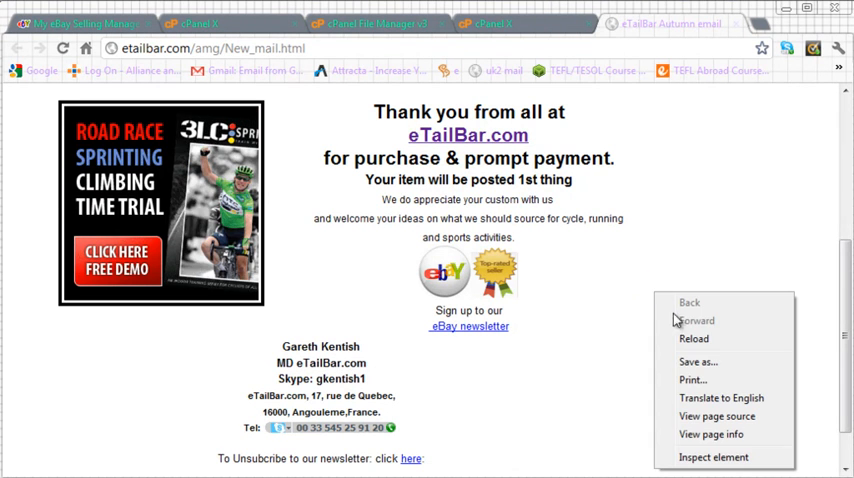
mouse_move(703, 416)
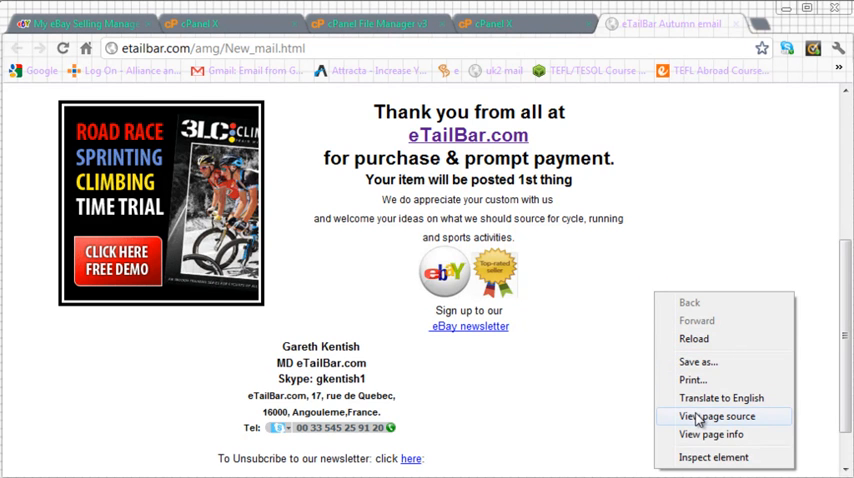
click(716, 417)
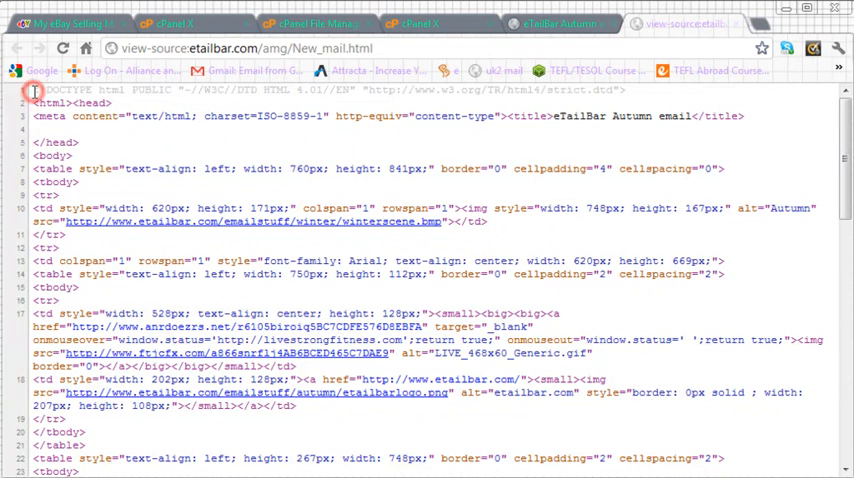
drag(36, 90, 100, 188)
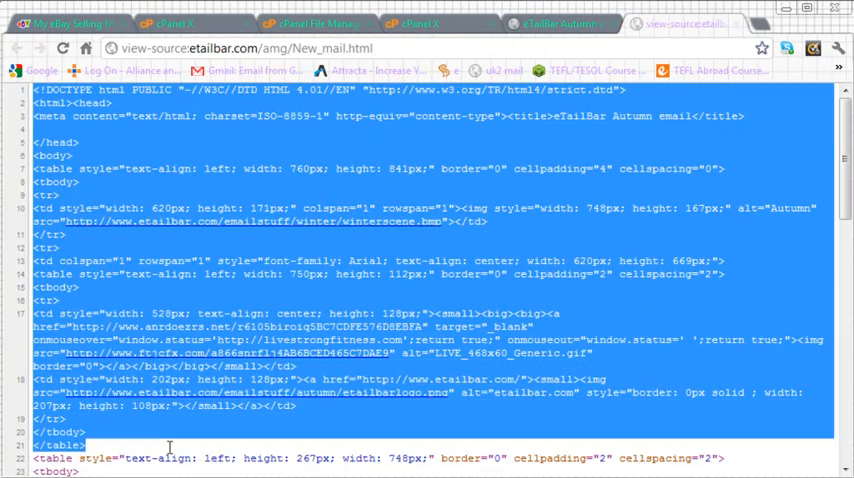
scroll(down, 3)
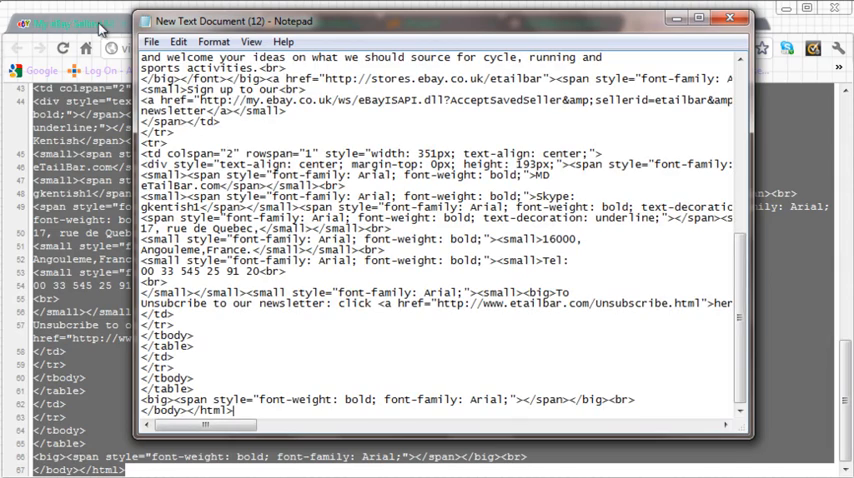
Paste the HTML into a new Notepad document and bring up Save As at the Desktop.
click(151, 38)
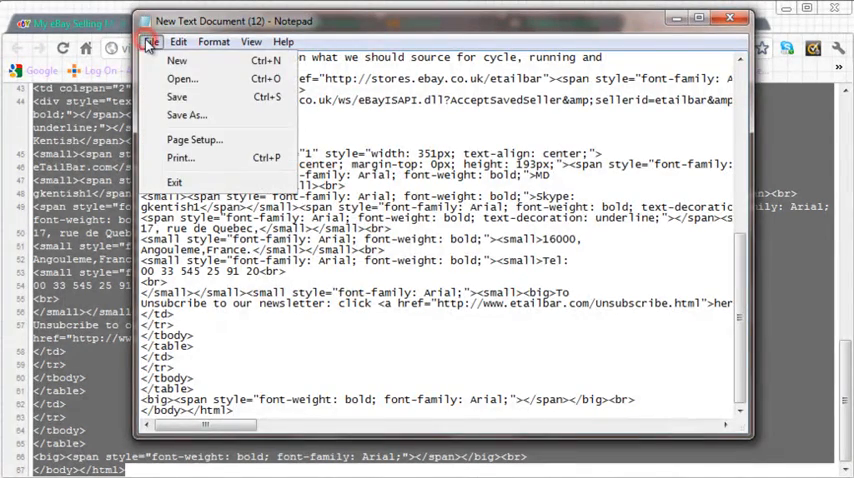
click(186, 115)
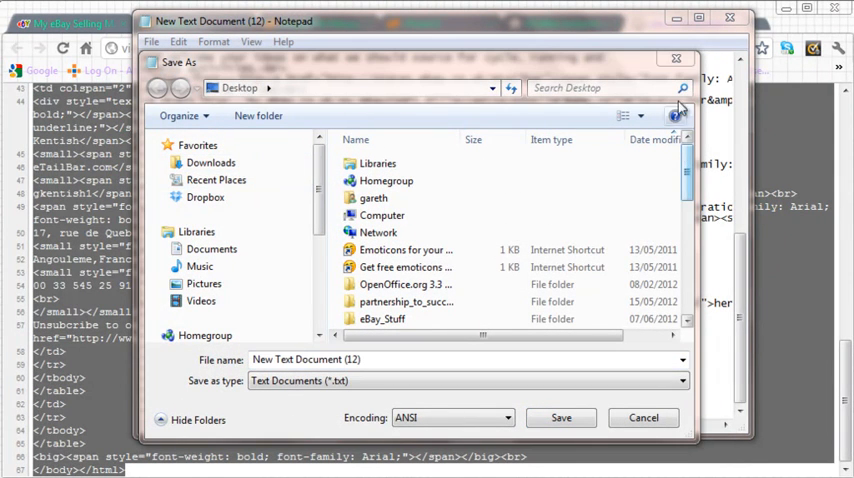
click(561, 417)
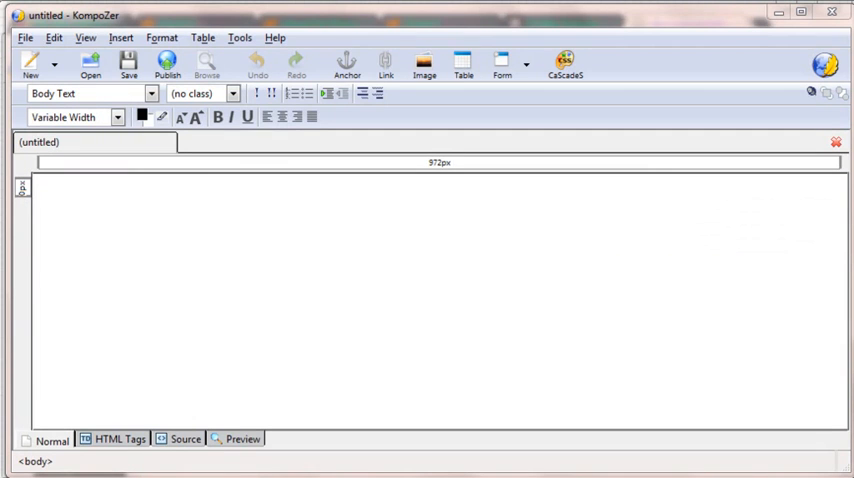
mouse_move(452, 343)
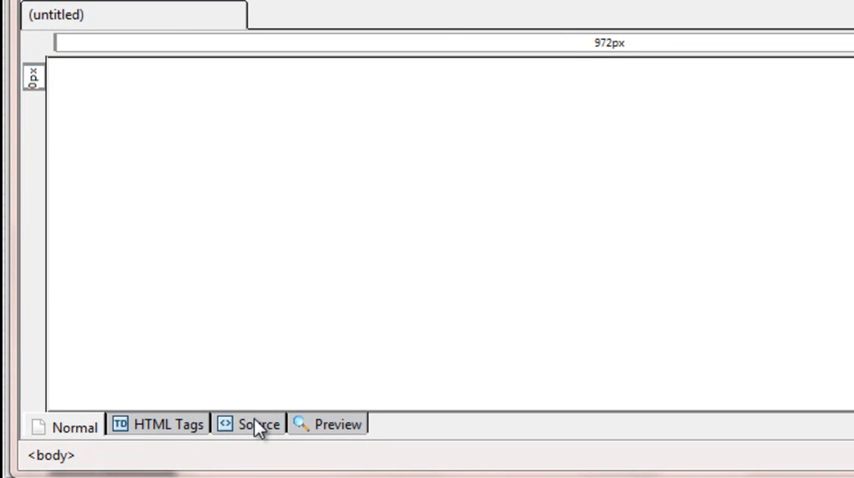
mouse_move(262, 424)
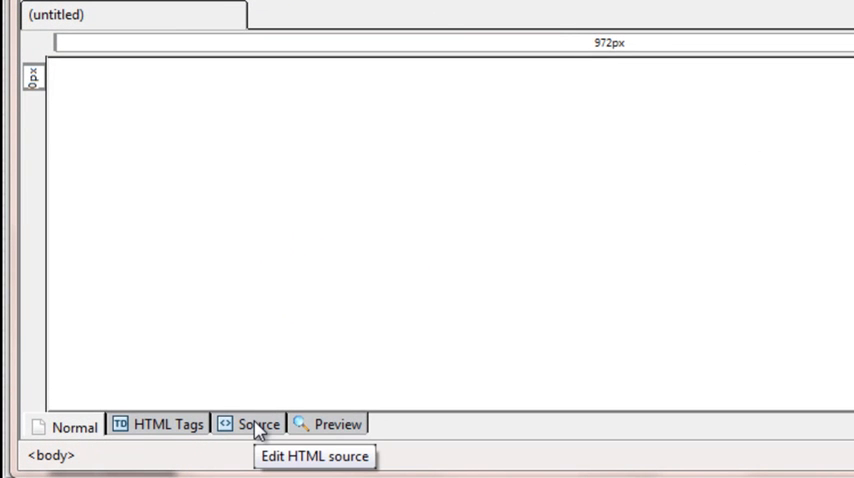
Paste the eTailBar Autumn email HTML into the untitled page's Source view.
click(257, 424)
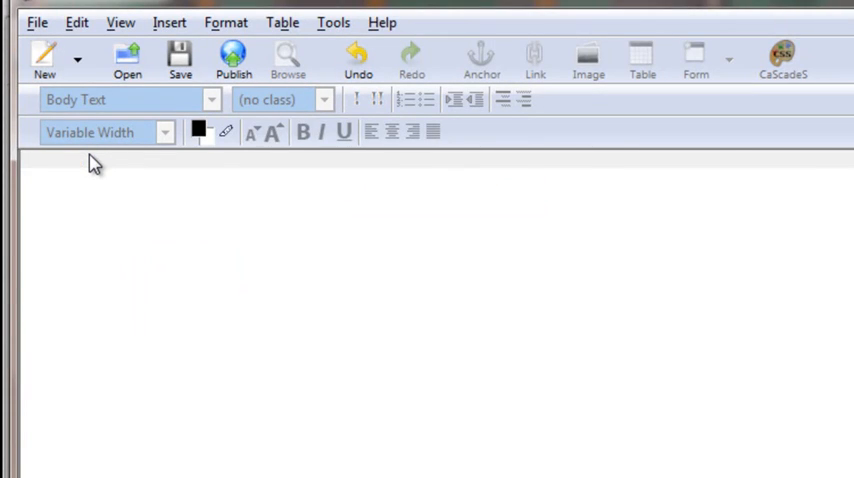
click(182, 444)
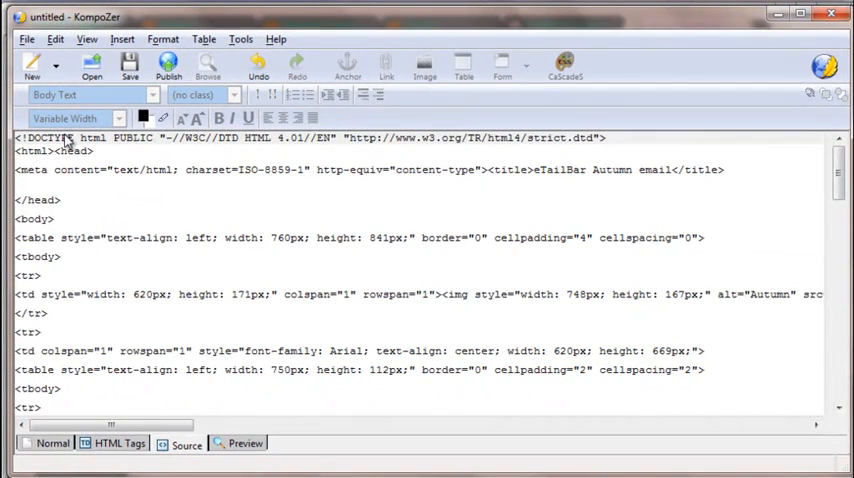
mouse_move(447, 351)
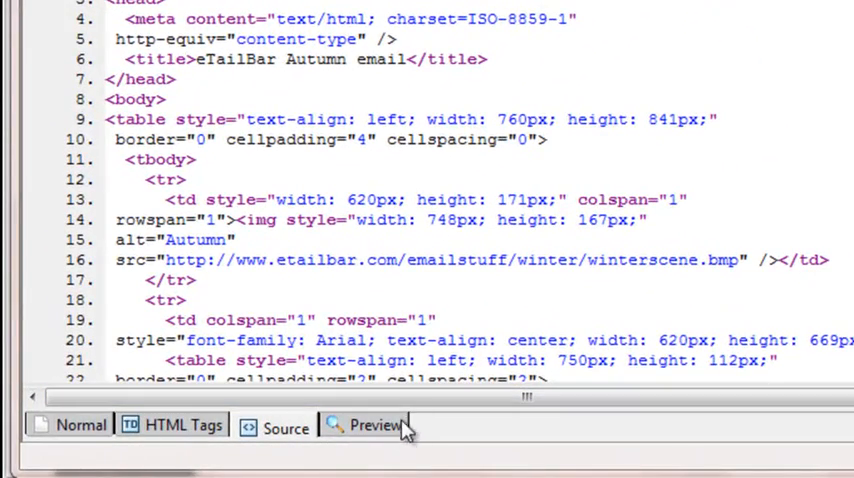
Preview the rendered email, viewing its banner, thank-you message, eBay badges and contact details.
click(381, 425)
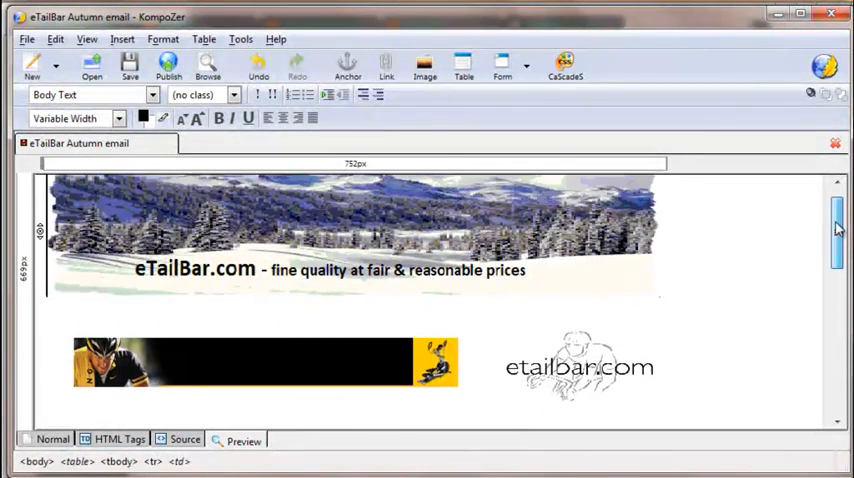
scroll(down, 3)
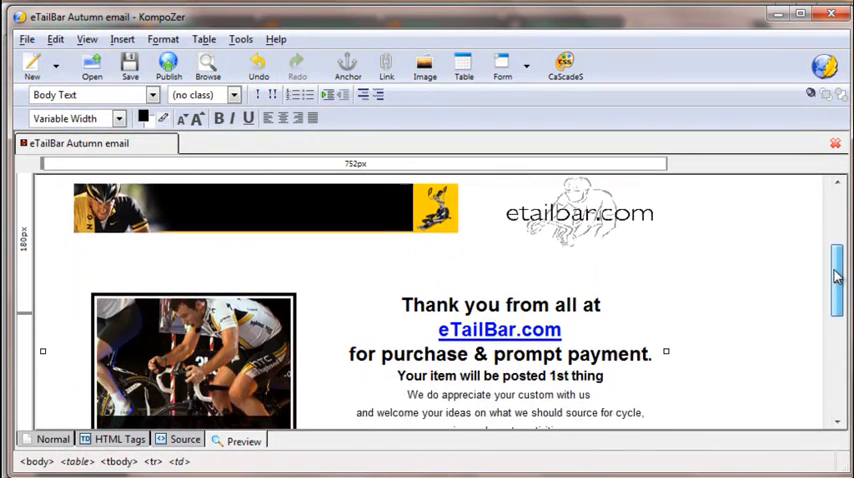
scroll(down, 3)
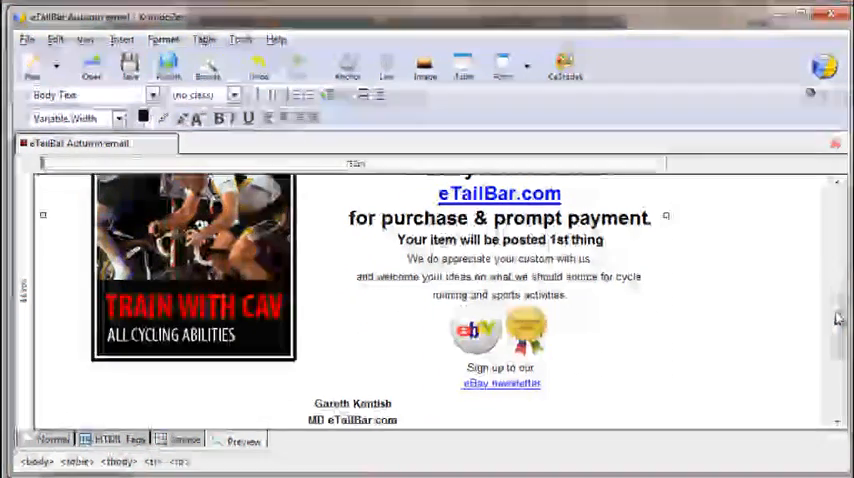
scroll(down, 3)
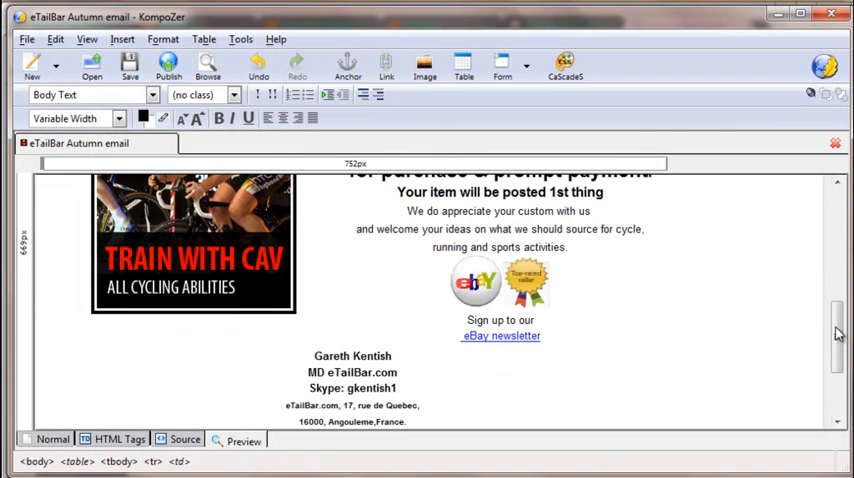
mouse_move(647, 395)
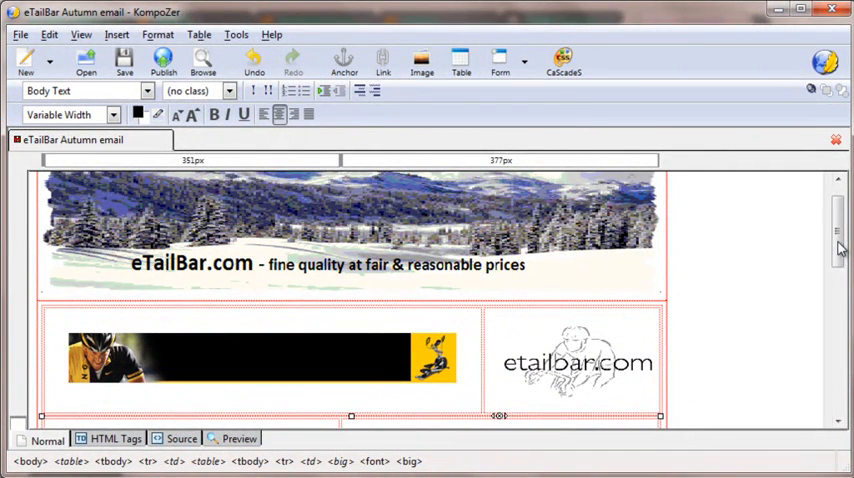
Scroll through the email in Normal view, past the winter banner, logo and thank-you rows.
scroll(down, 3)
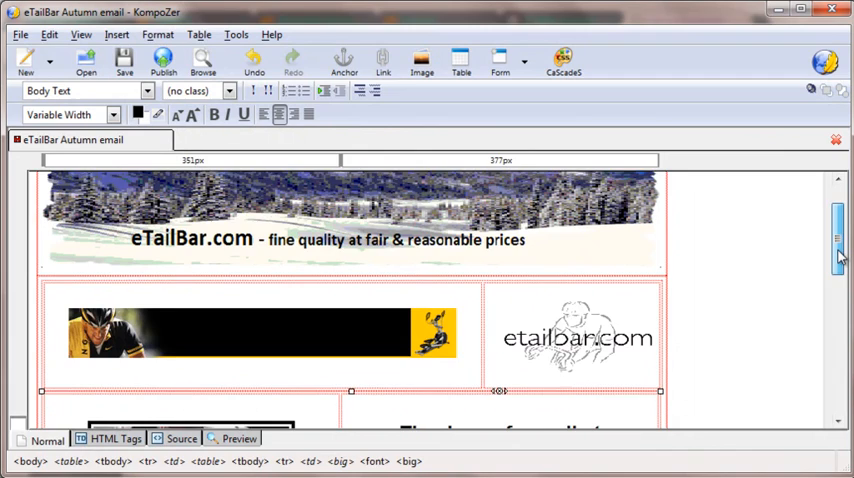
scroll(down, 3)
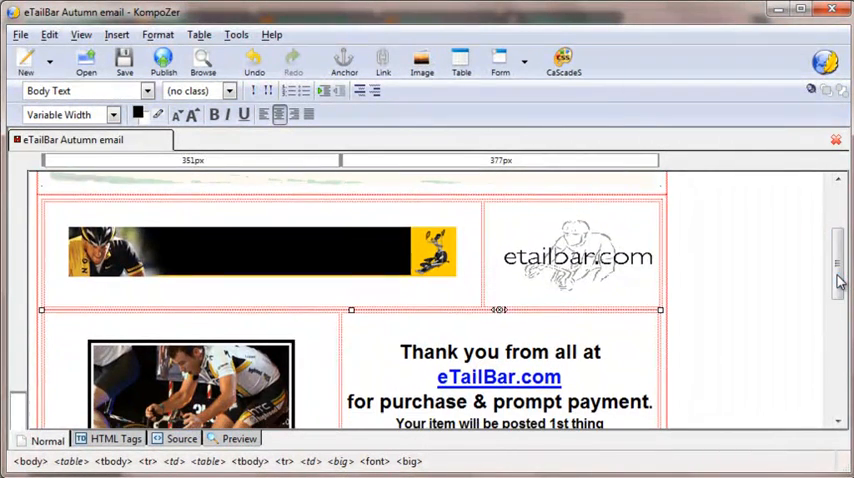
scroll(down, 3)
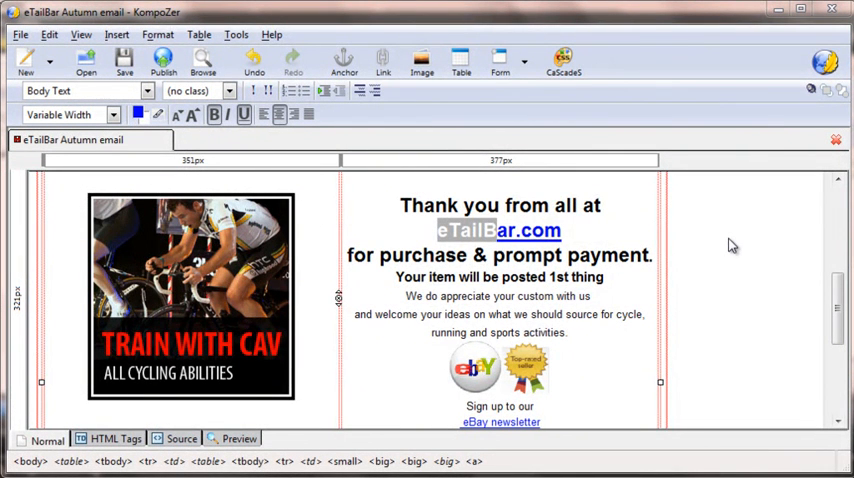
mouse_move(615, 272)
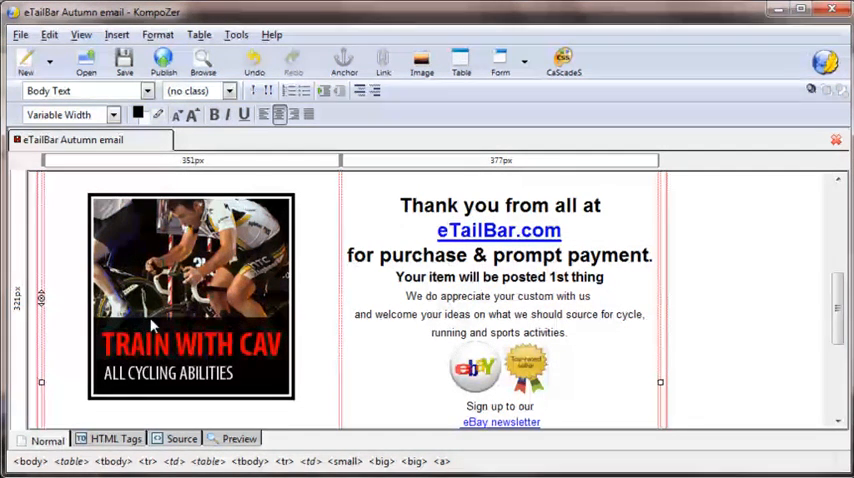
mouse_move(155, 338)
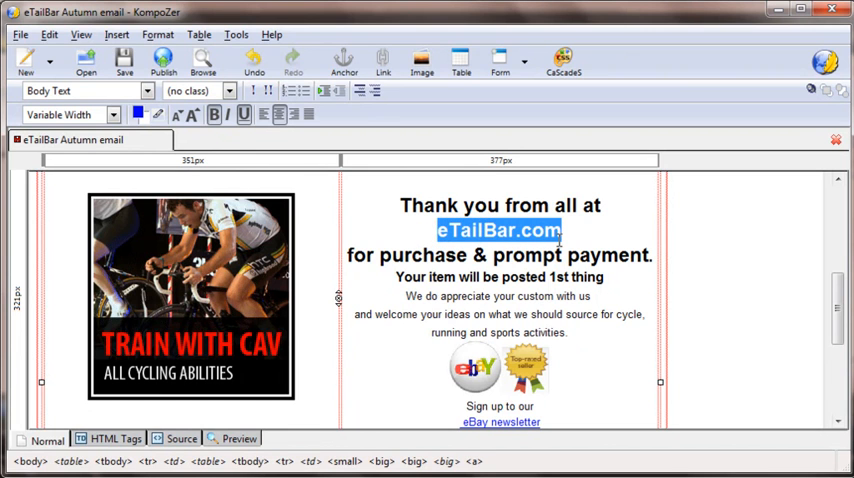
mouse_move(510, 332)
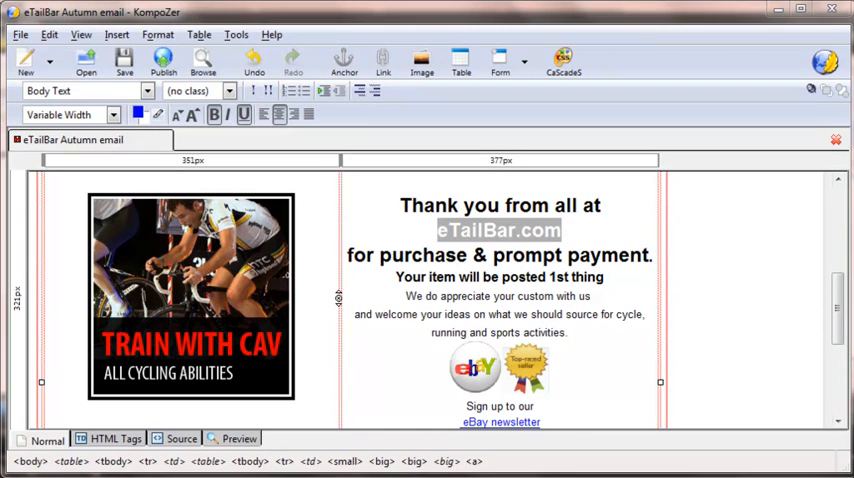
mouse_move(585, 343)
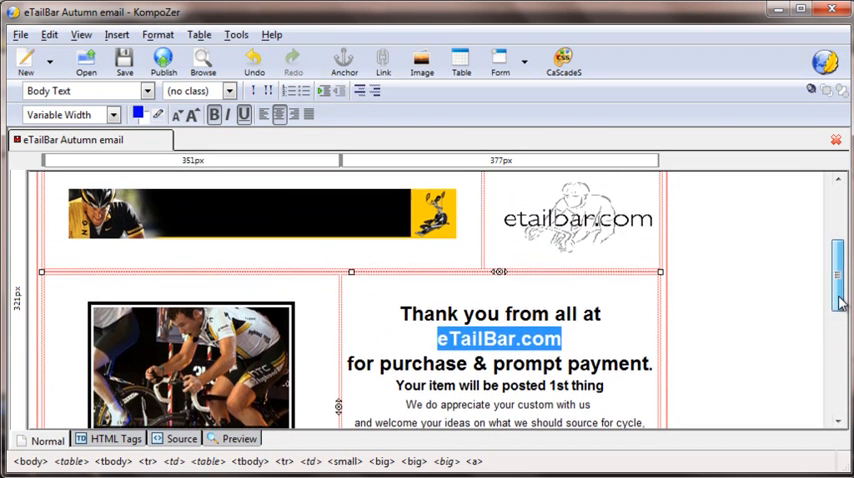
scroll(up, 3)
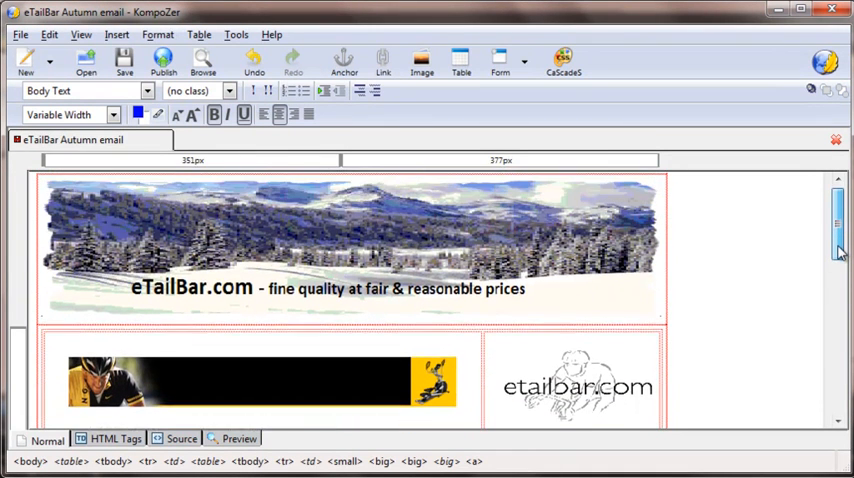
scroll(down, 3)
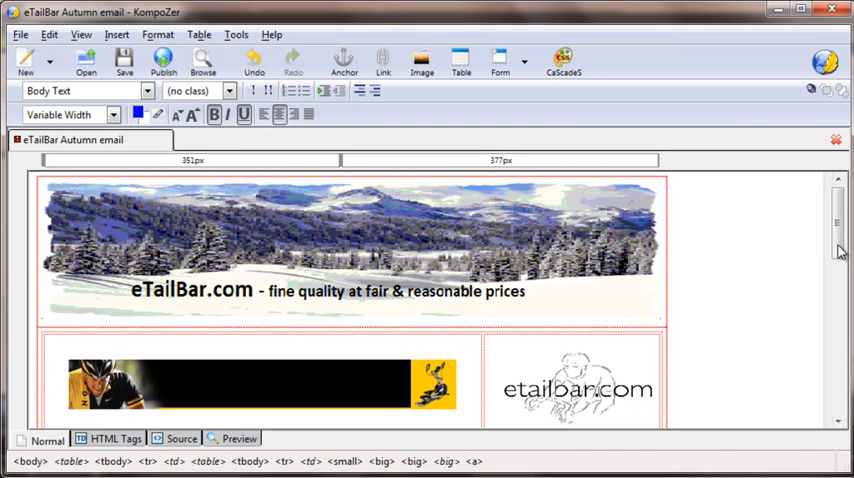